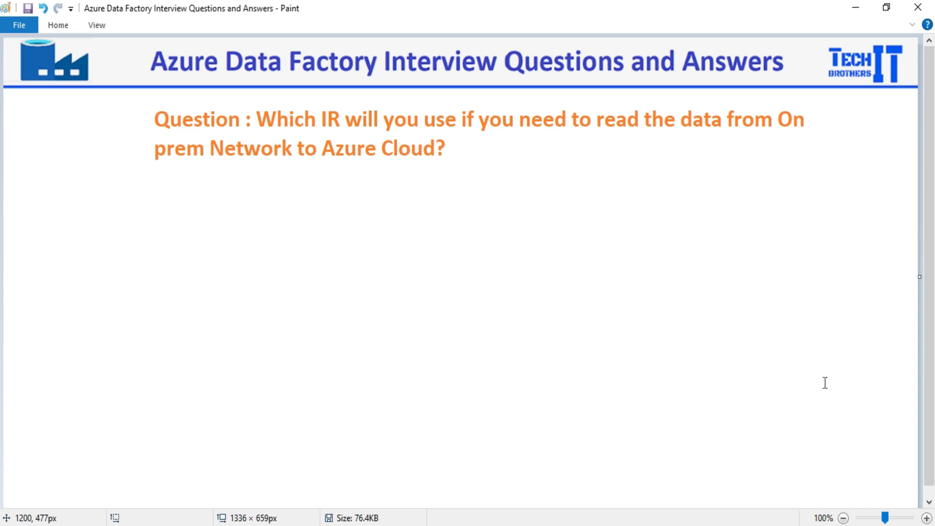
{"action": "mouse_move", "coordinate": [668, 368]}
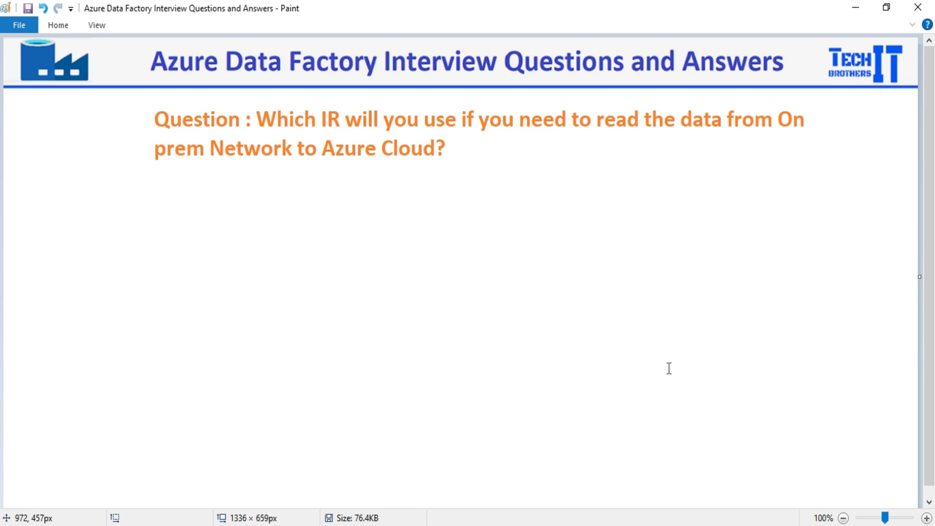
{"action": "mouse_move", "coordinate": [594, 370]}
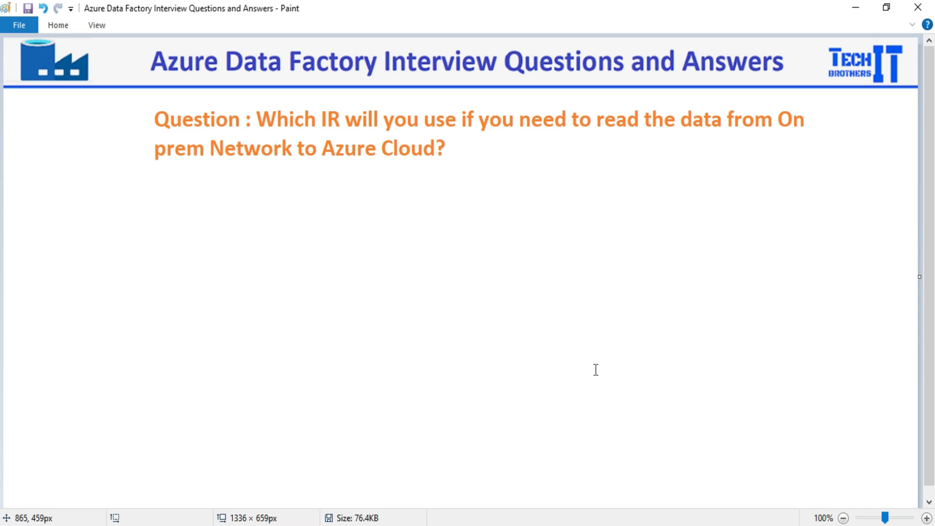
Start a new integration runtime from the Integration runtimes page.
{"action": "left_click", "coordinate": [571, 11]}
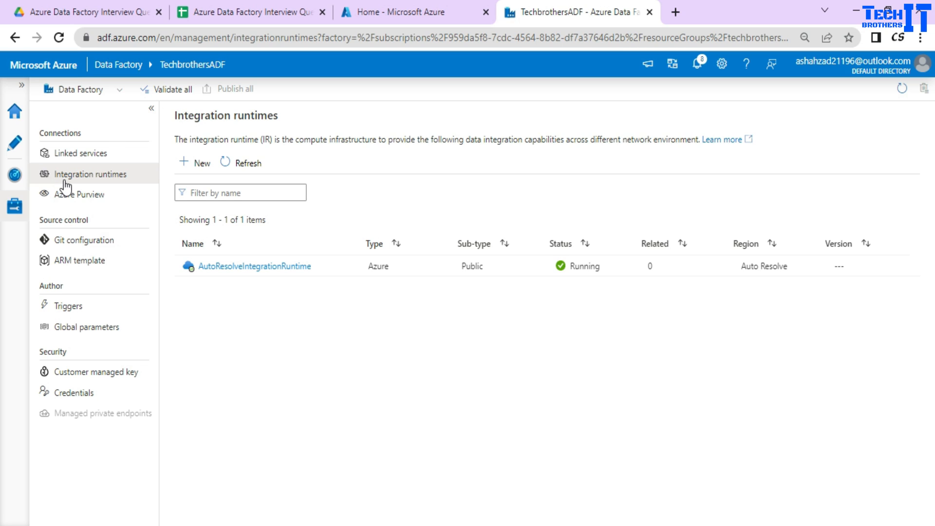
{"action": "mouse_move", "coordinate": [15, 214]}
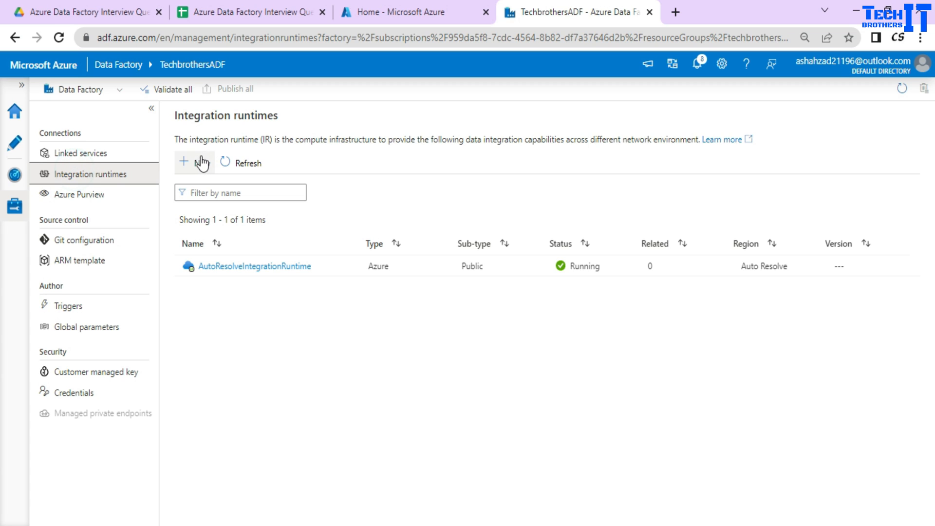
{"action": "left_click", "coordinate": [184, 163]}
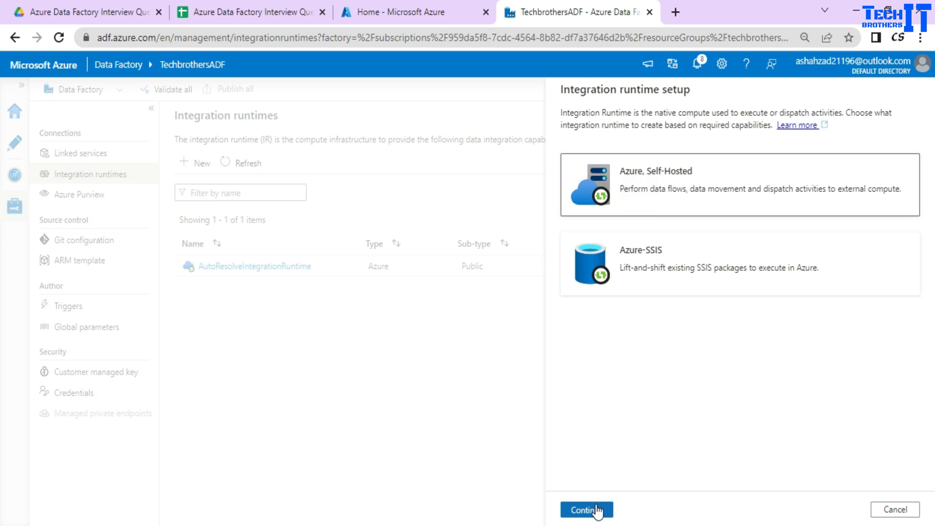
Continue with the Azure, Self-Hosted type and choose the Self-Hosted network environment.
{"action": "left_click", "coordinate": [585, 509]}
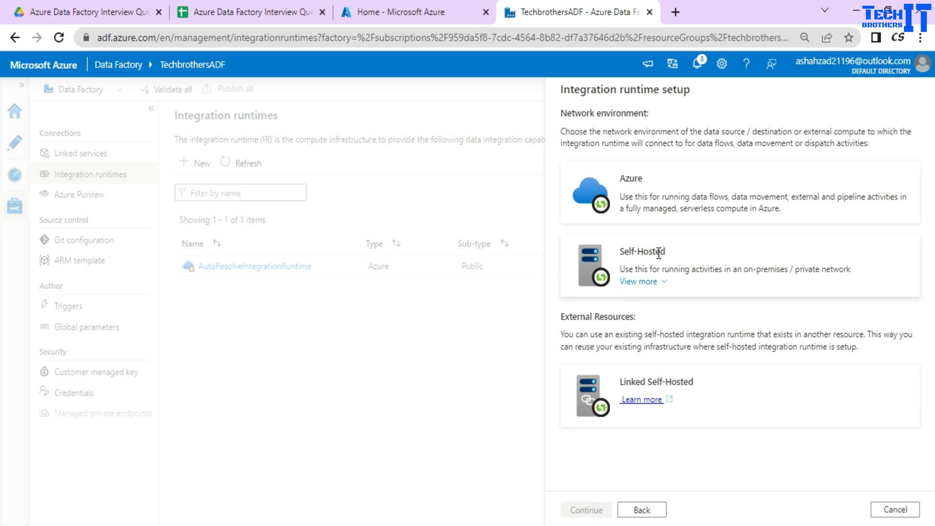
{"action": "left_click", "coordinate": [639, 280]}
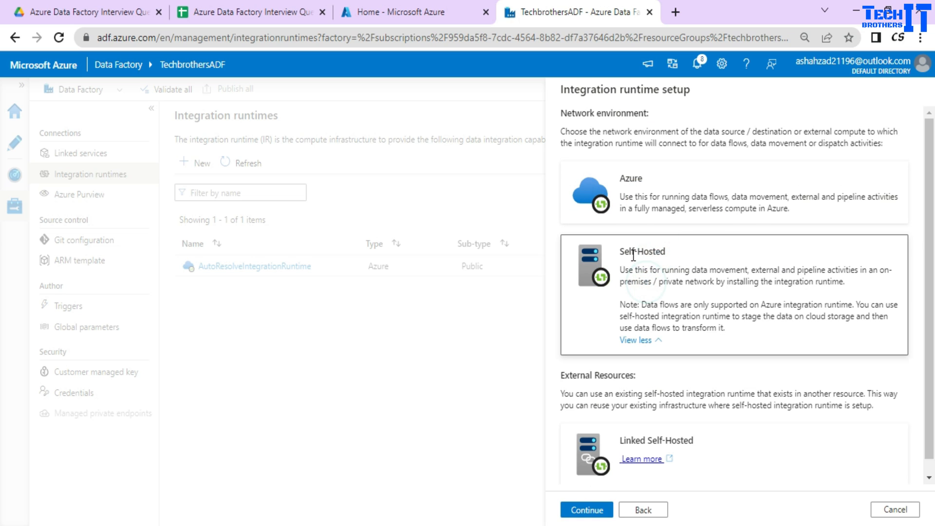
{"action": "mouse_move", "coordinate": [645, 307]}
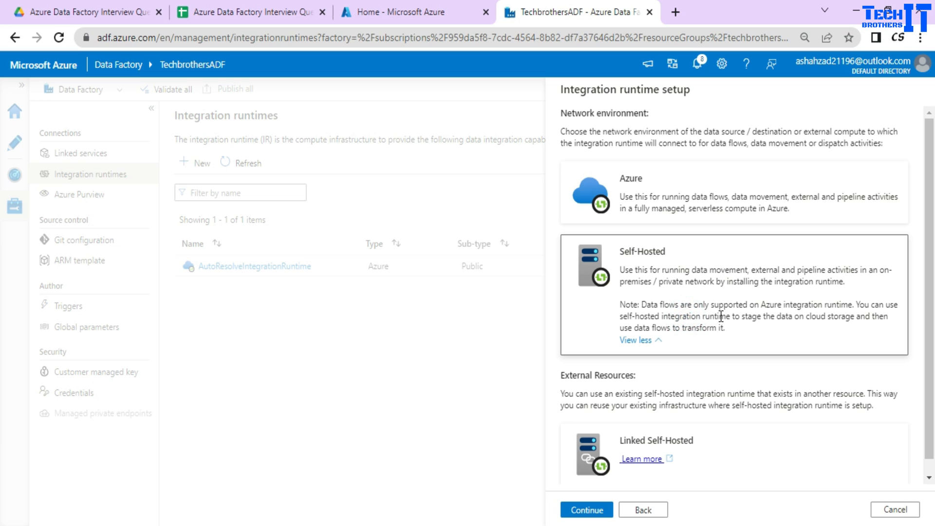
{"action": "mouse_move", "coordinate": [758, 314]}
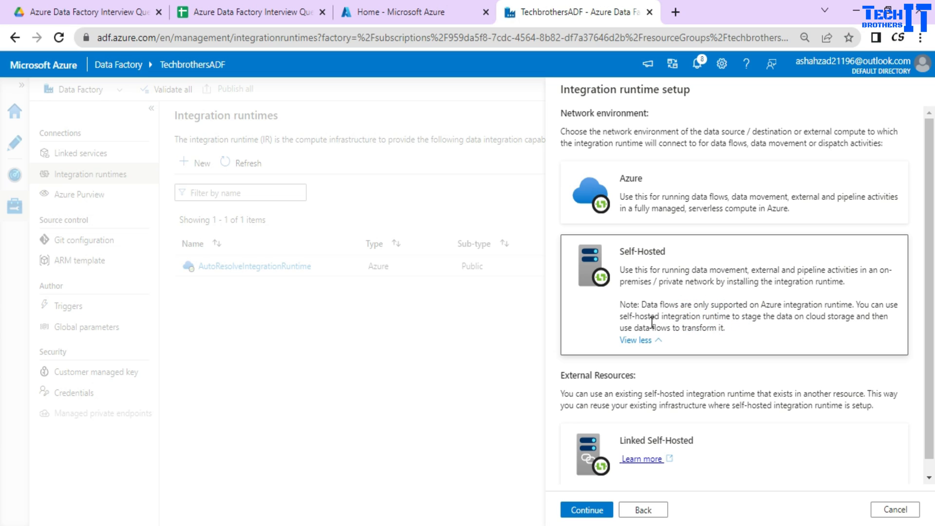
{"action": "mouse_move", "coordinate": [730, 331]}
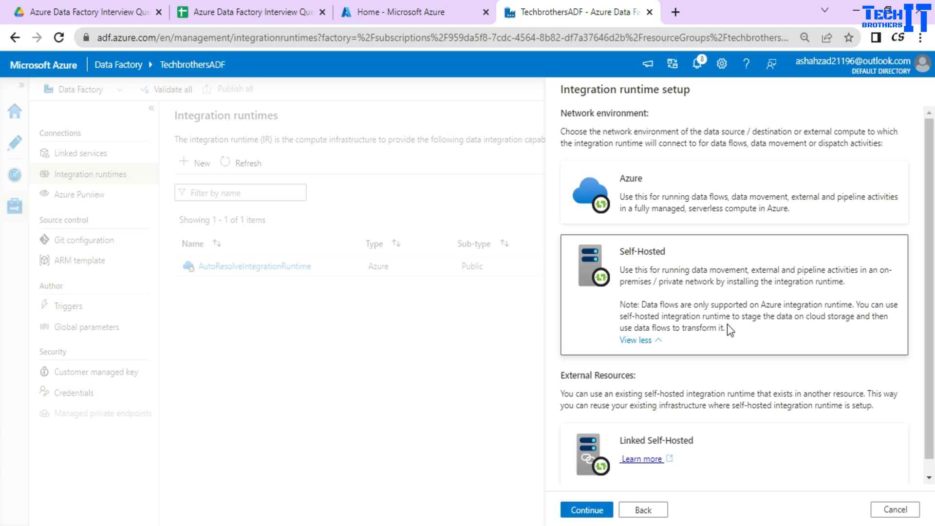
{"action": "left_click_drag", "start_coordinate": [620, 304], "coordinate": [726, 327]}
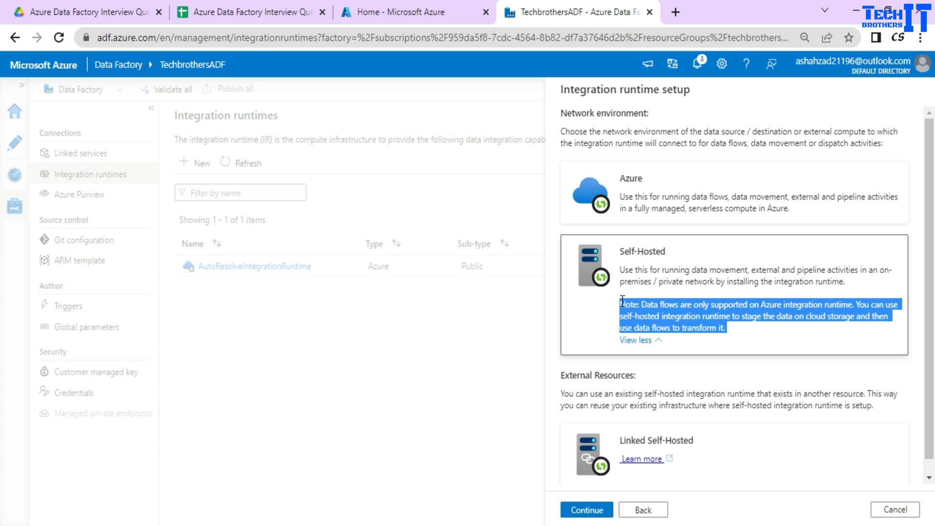
{"action": "left_click", "coordinate": [802, 348]}
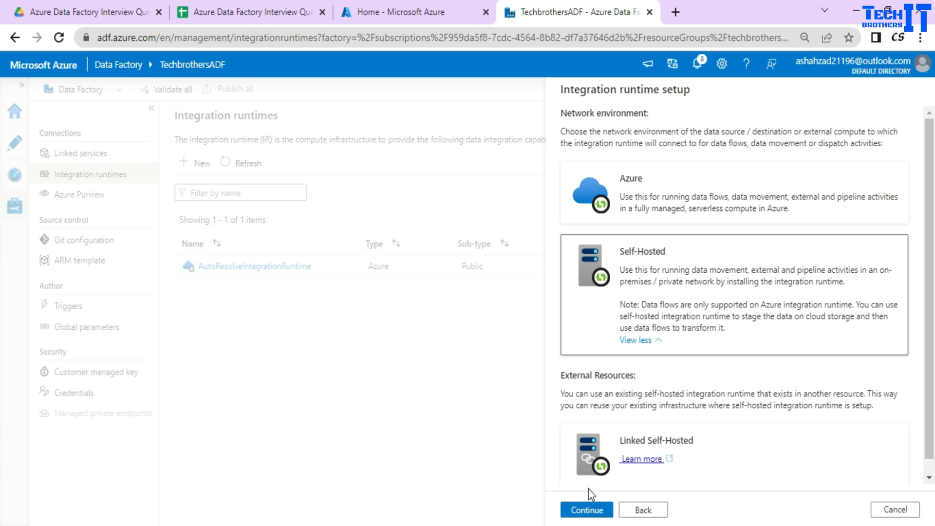
Create the self-hosted runtime with the default name integrationRuntime1.
{"action": "left_click", "coordinate": [585, 509]}
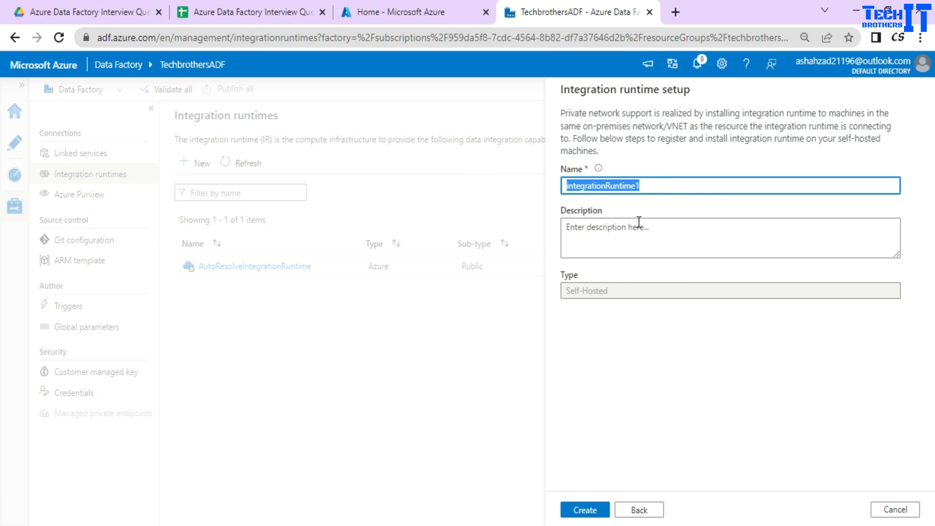
{"action": "left_click", "coordinate": [584, 509]}
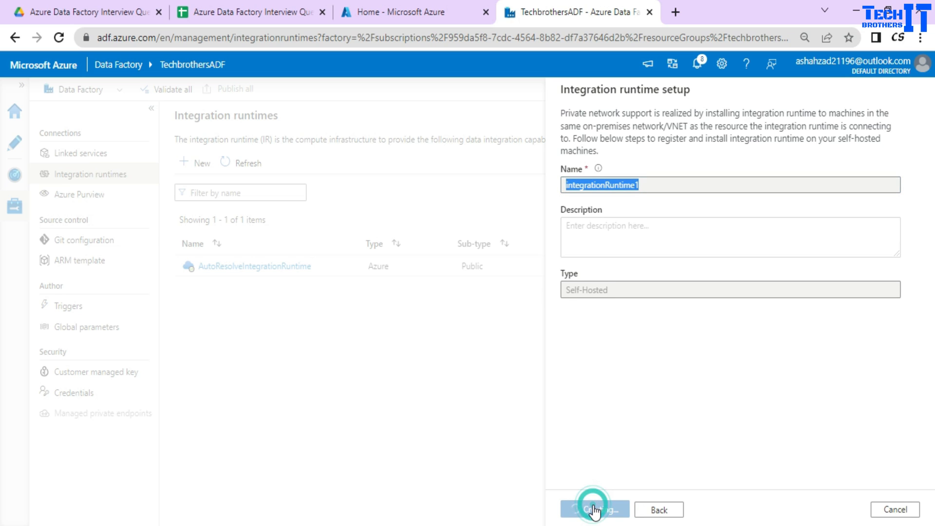
{"action": "left_click", "coordinate": [593, 509]}
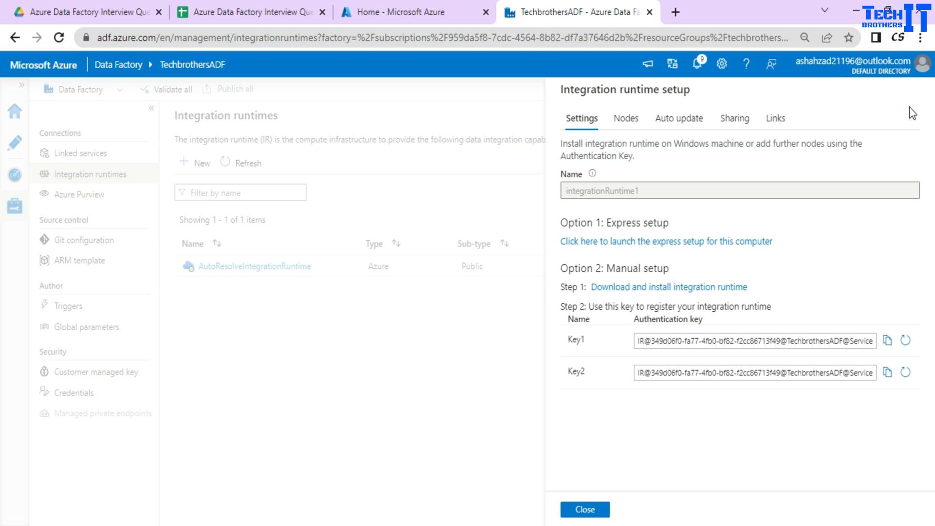
{"action": "mouse_move", "coordinate": [812, 344]}
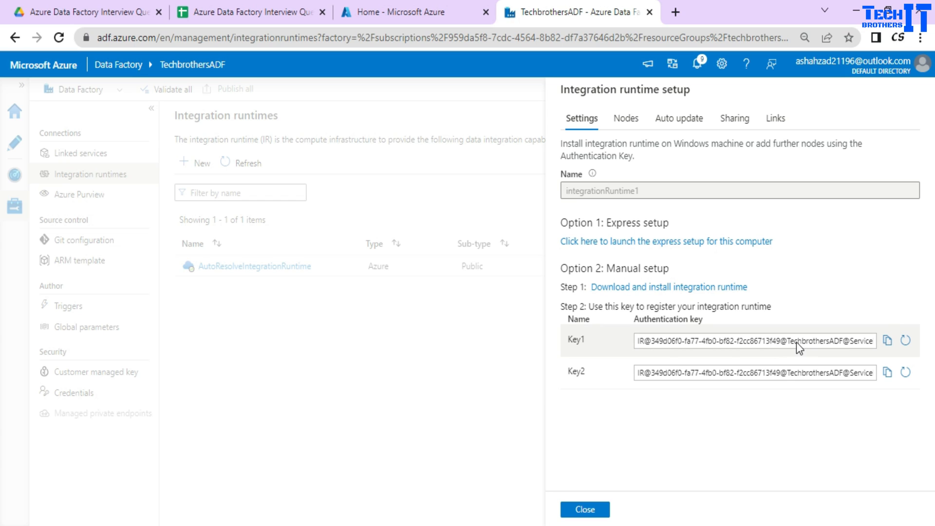
{"action": "mouse_move", "coordinate": [761, 382]}
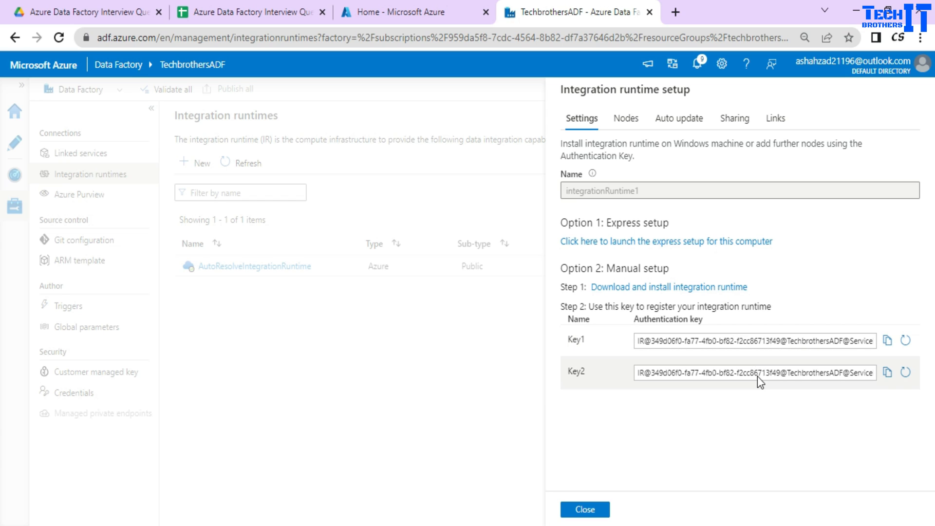
{"action": "mouse_move", "coordinate": [766, 411]}
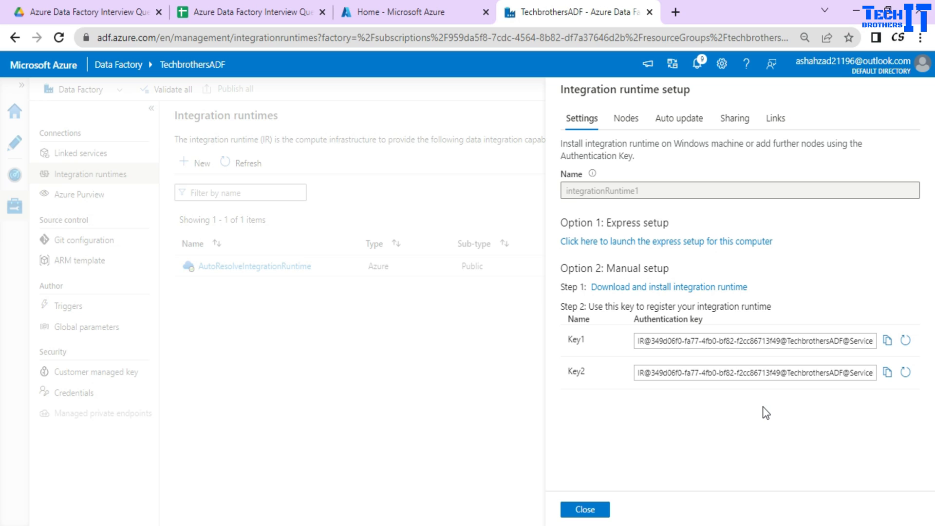
Switch from integrationRuntime1's Settings to its Nodes list, which shows no registered nodes.
{"action": "left_click", "coordinate": [625, 118]}
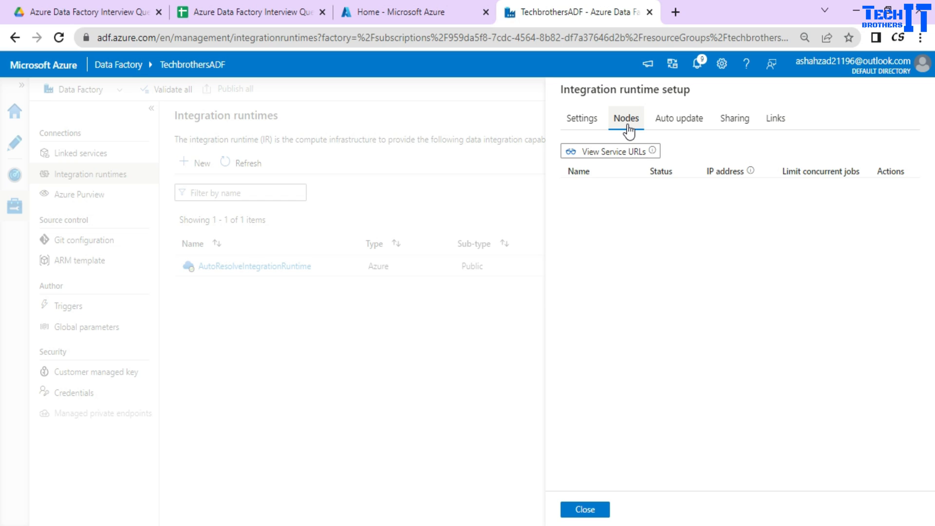
{"action": "mouse_move", "coordinate": [660, 137]}
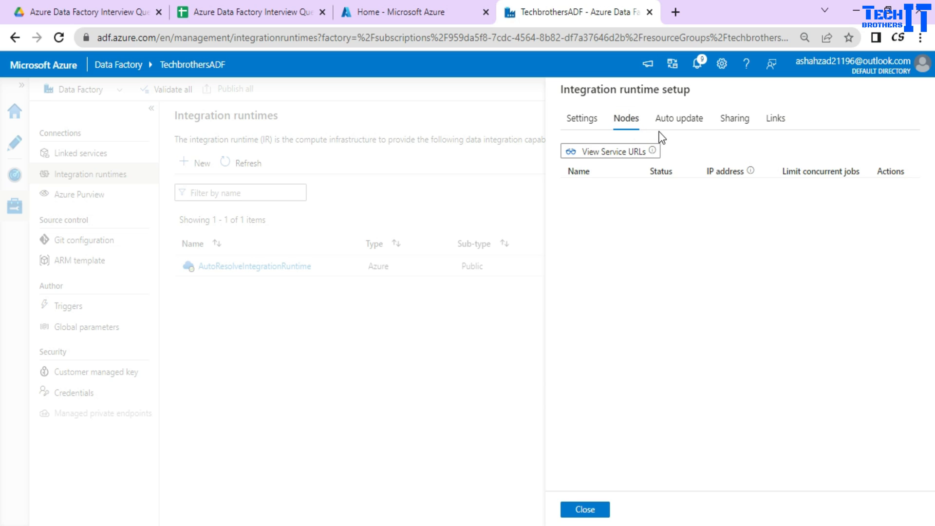
View integrationRuntime1's Auto update settings: enabled, Eastern Time, upgrades at 3:00 AM.
{"action": "left_click", "coordinate": [679, 118]}
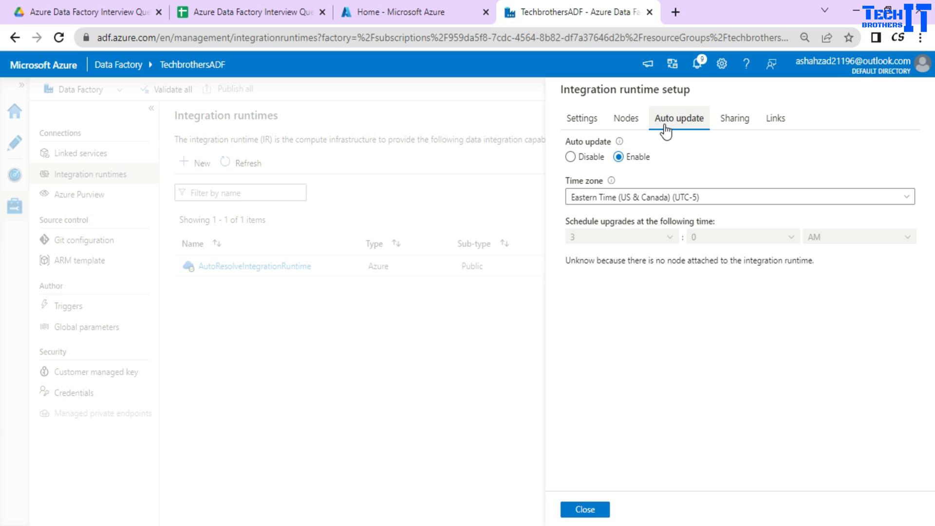
{"action": "mouse_move", "coordinate": [663, 133]}
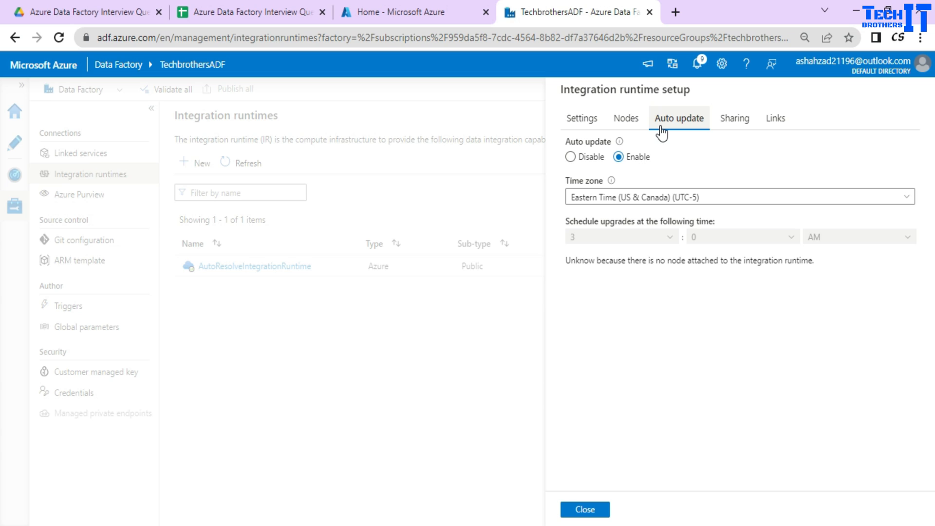
{"action": "mouse_move", "coordinate": [734, 129]}
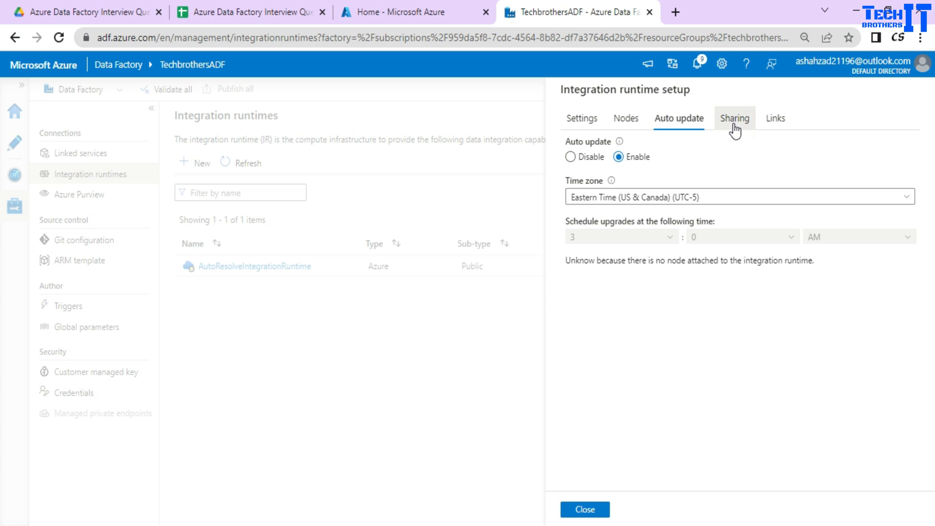
Review the Sharing and Links details, then return to the Settings with the two authentication keys.
{"action": "left_click", "coordinate": [734, 118]}
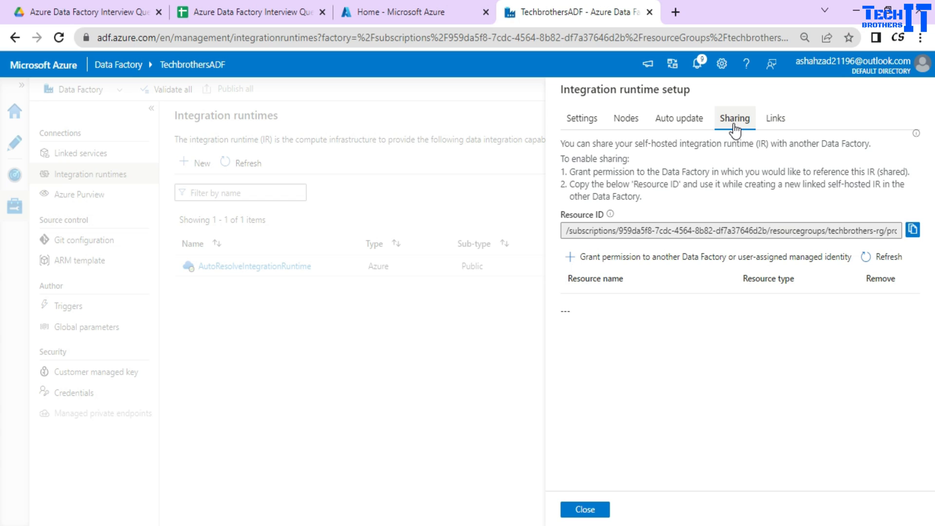
{"action": "left_click", "coordinate": [774, 118]}
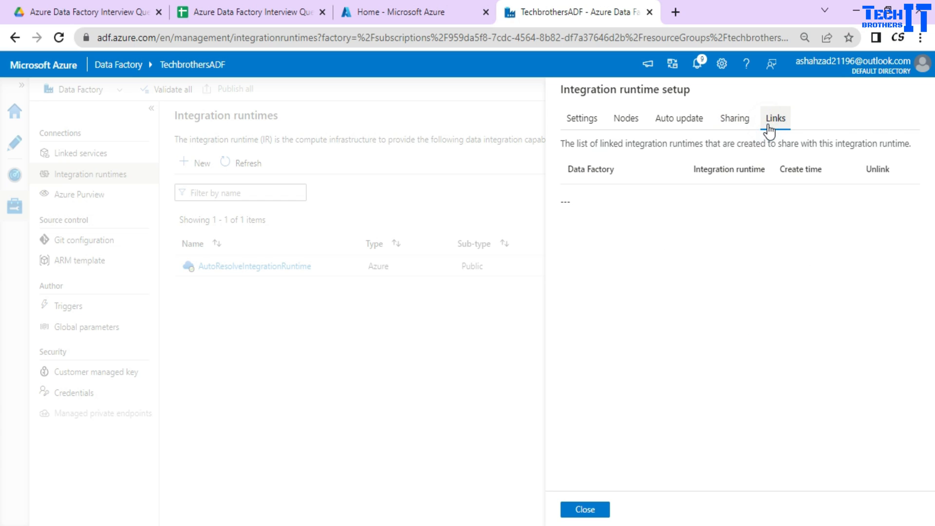
{"action": "left_click", "coordinate": [774, 118]}
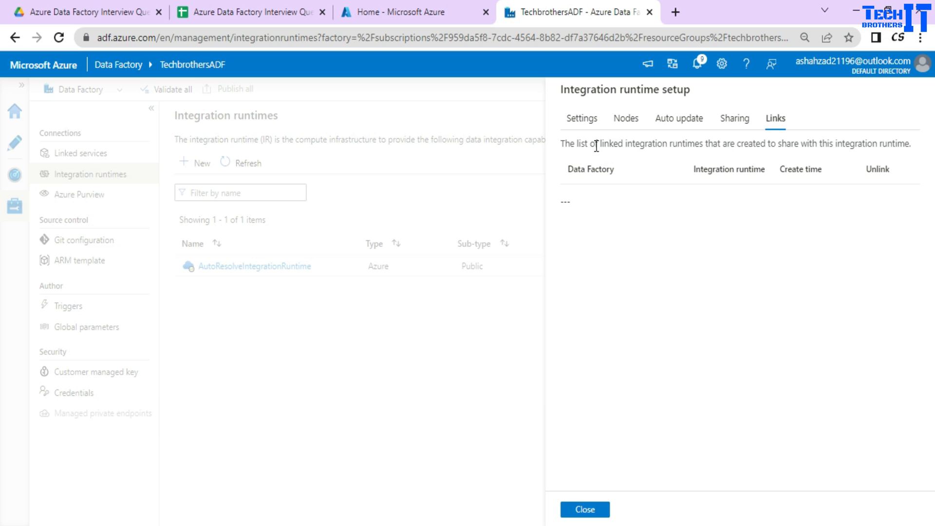
{"action": "mouse_move", "coordinate": [729, 148]}
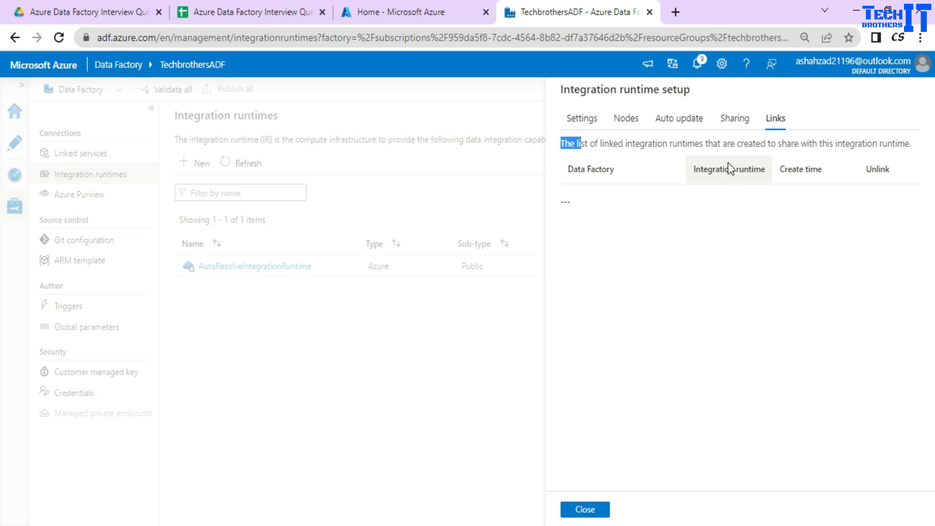
{"action": "left_click", "coordinate": [580, 118]}
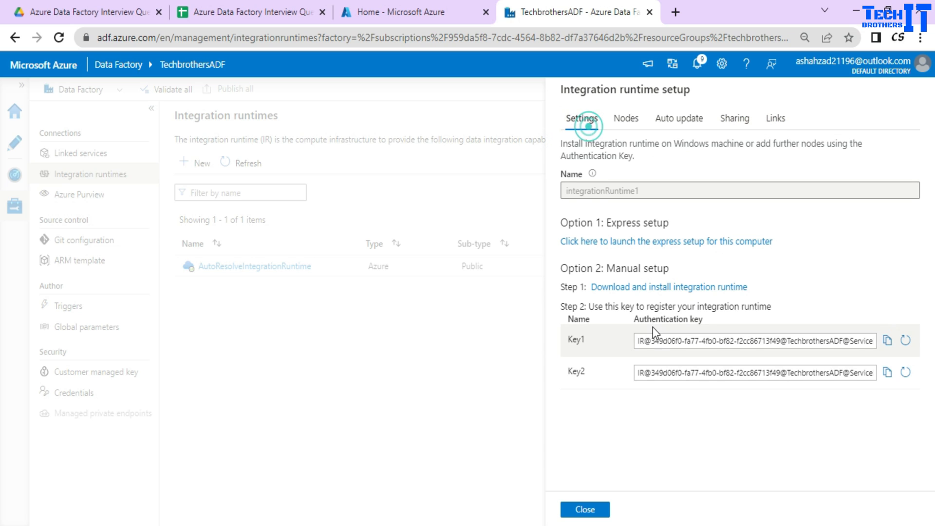